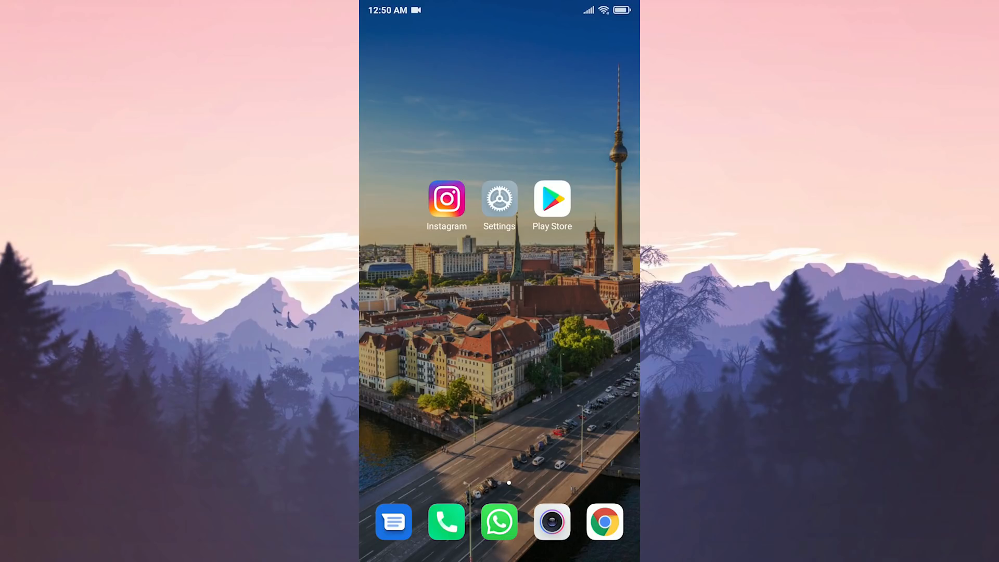
# - Find Instagram in the Play Store and start its update
pyautogui.click(551, 199)
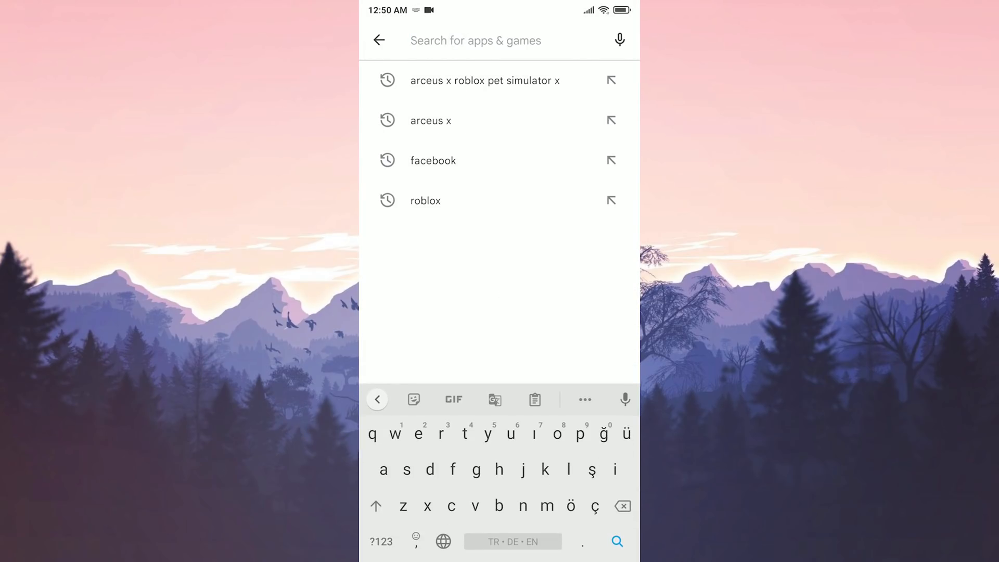
pyautogui.write('ins')
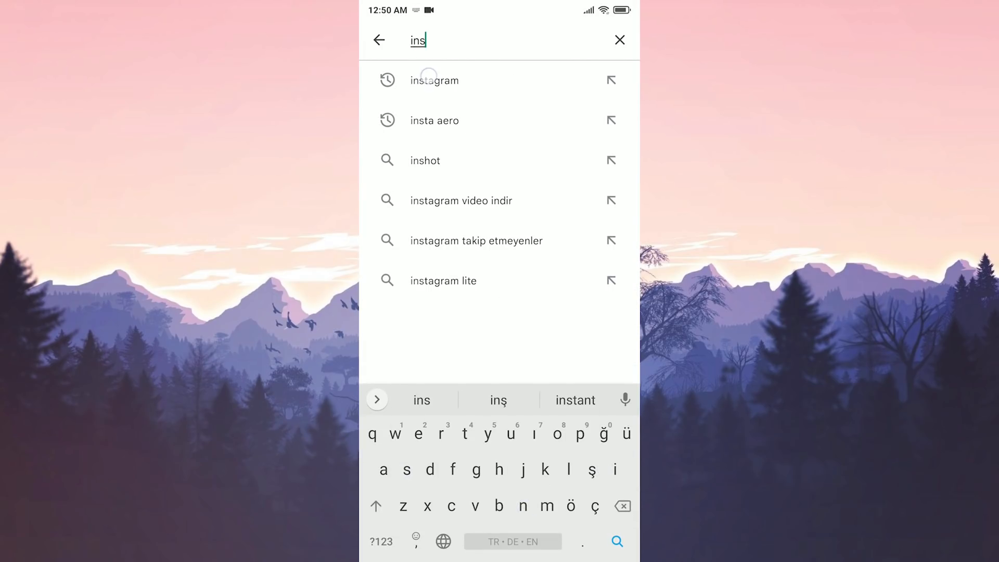
pyautogui.click(434, 80)
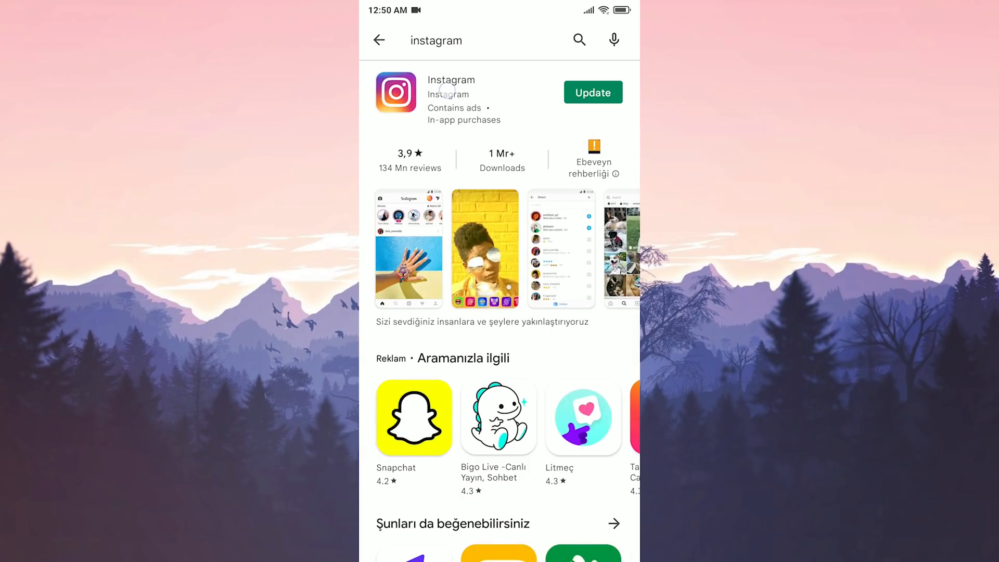
pyautogui.click(591, 93)
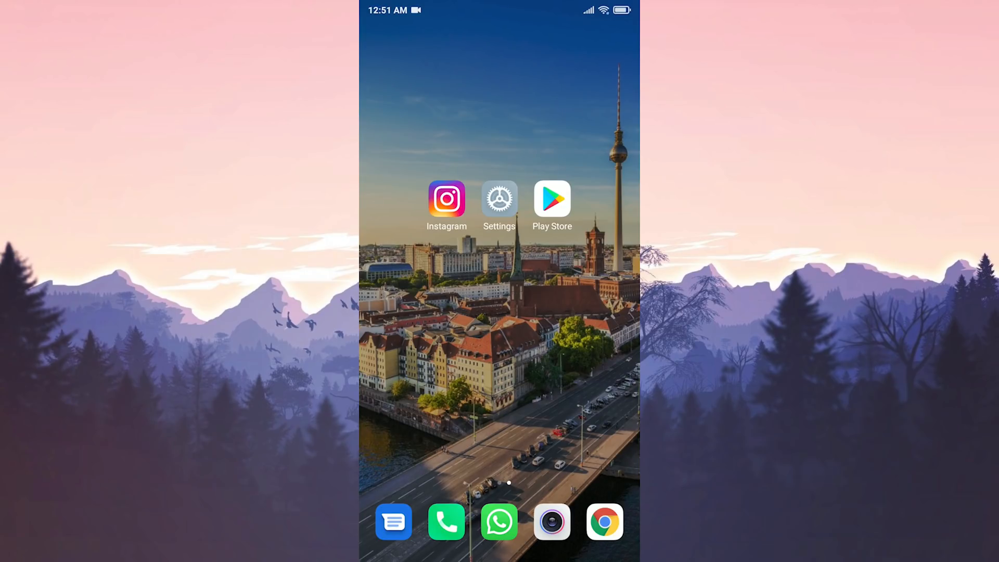
# - Locate Instagram in Settings > Manage apps and open its App info
pyautogui.click(499, 199)
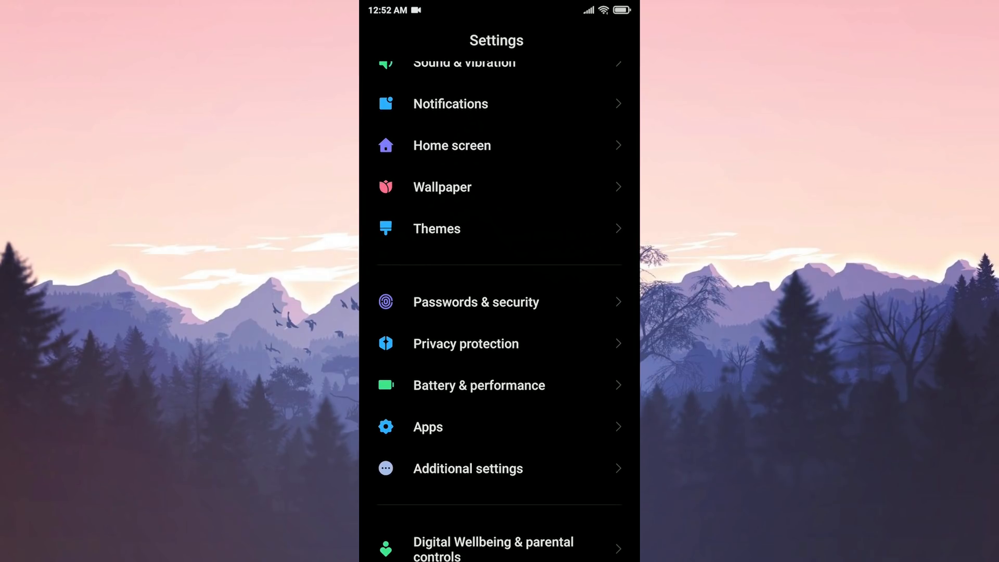
pyautogui.click(428, 427)
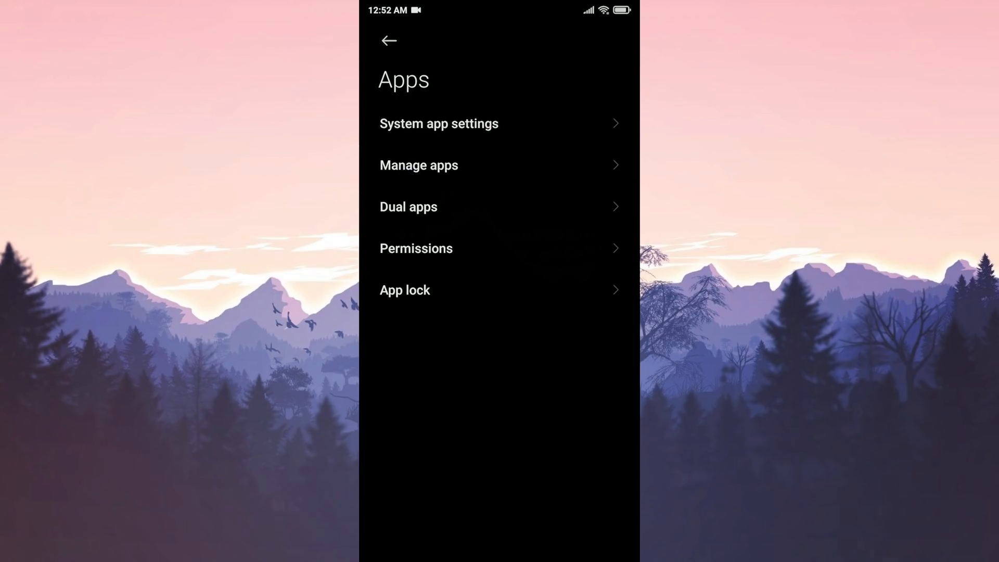
pyautogui.click(419, 165)
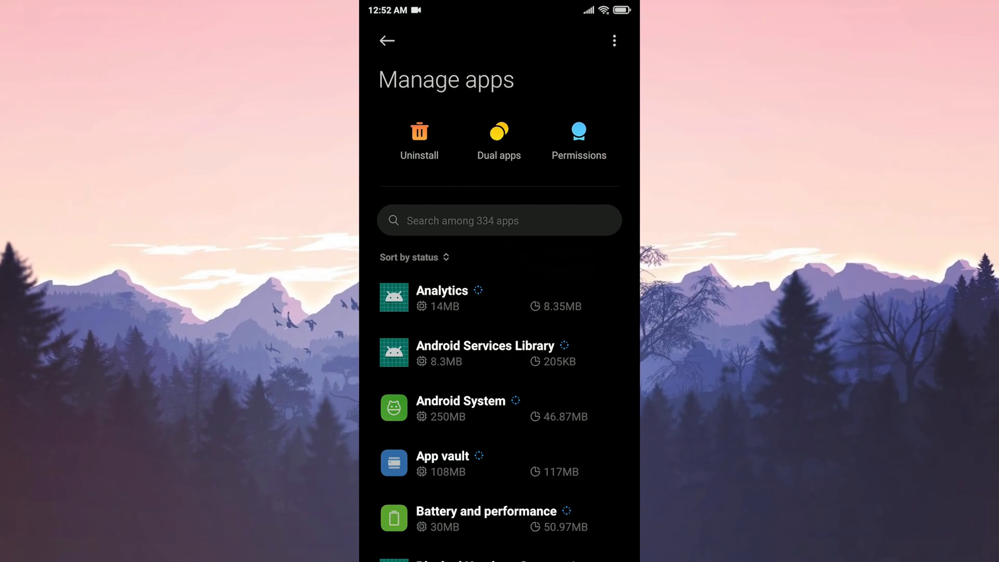
pyautogui.click(499, 221)
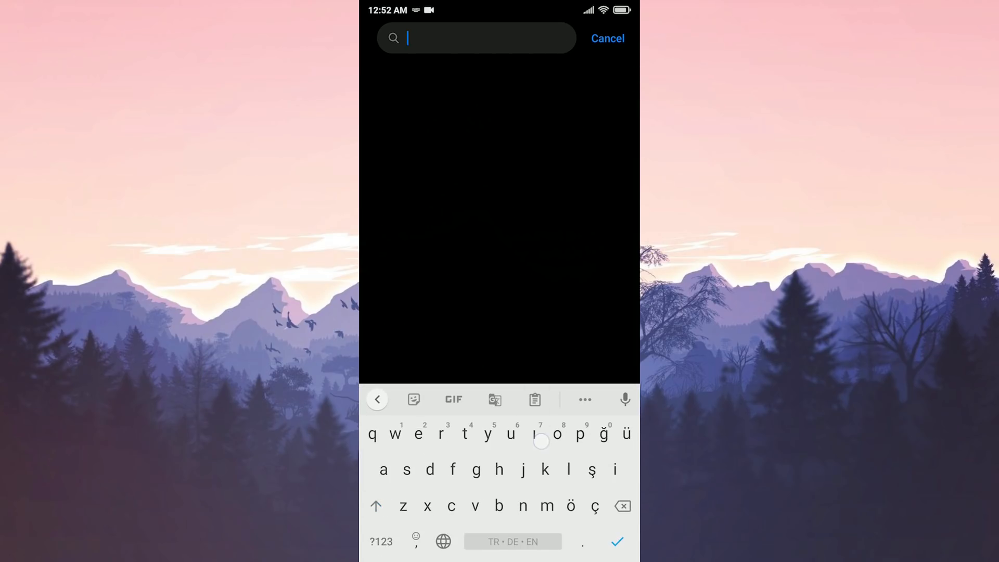
pyautogui.write('Instag')
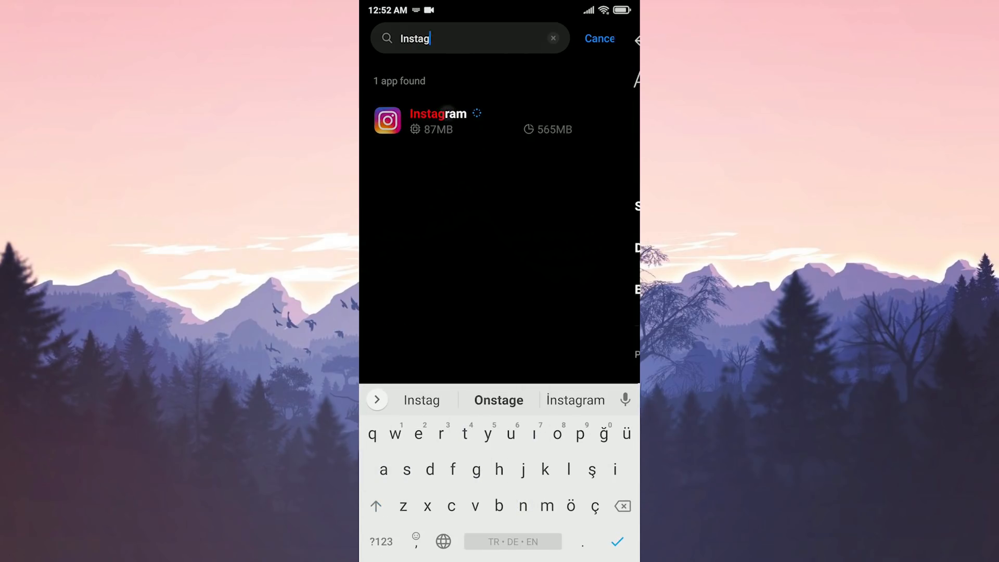
pyautogui.click(438, 121)
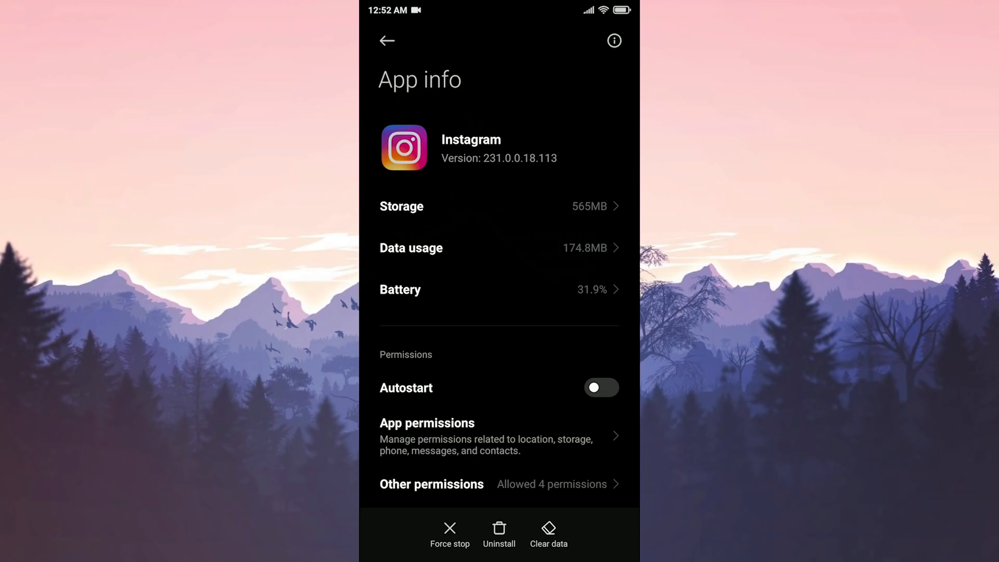
# - Clear Instagram's cache from its Storage page and confirm the prompt
pyautogui.click(547, 532)
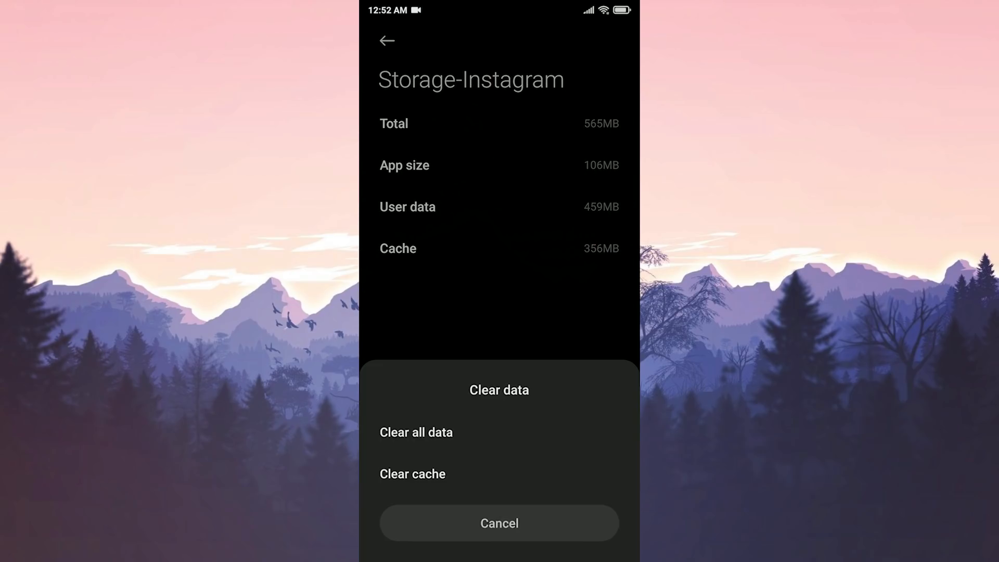
pyautogui.click(412, 473)
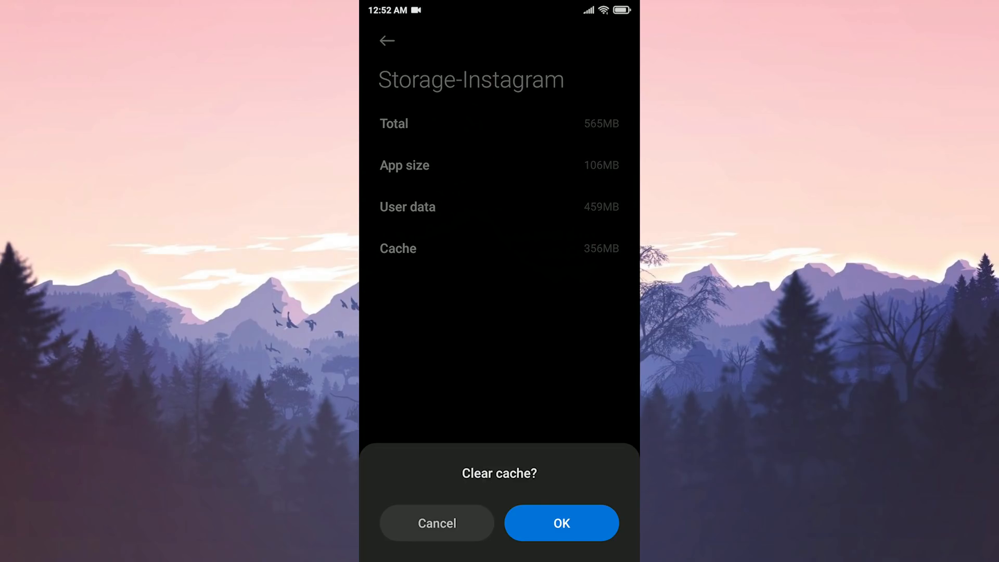
pyautogui.click(560, 522)
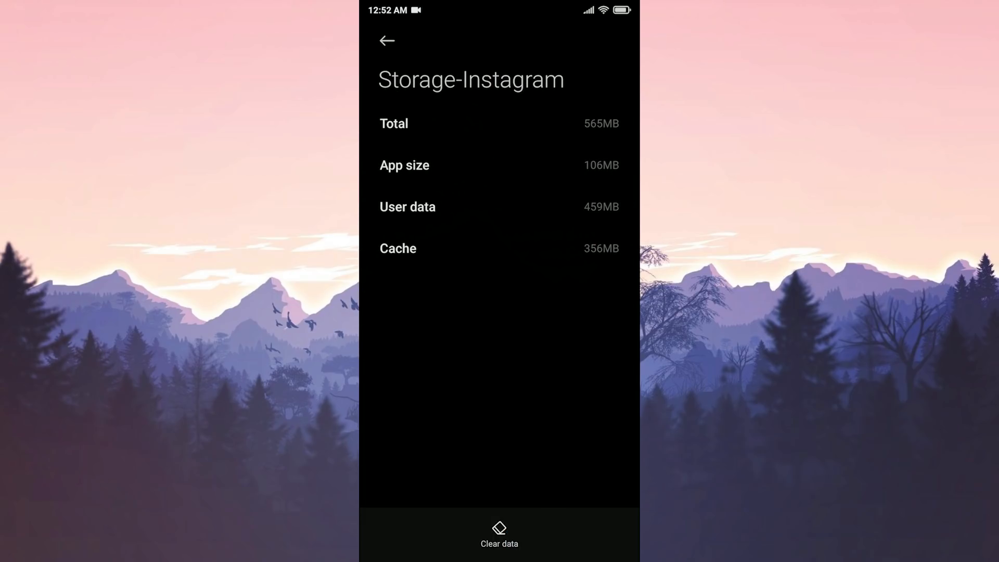
pyautogui.click(499, 533)
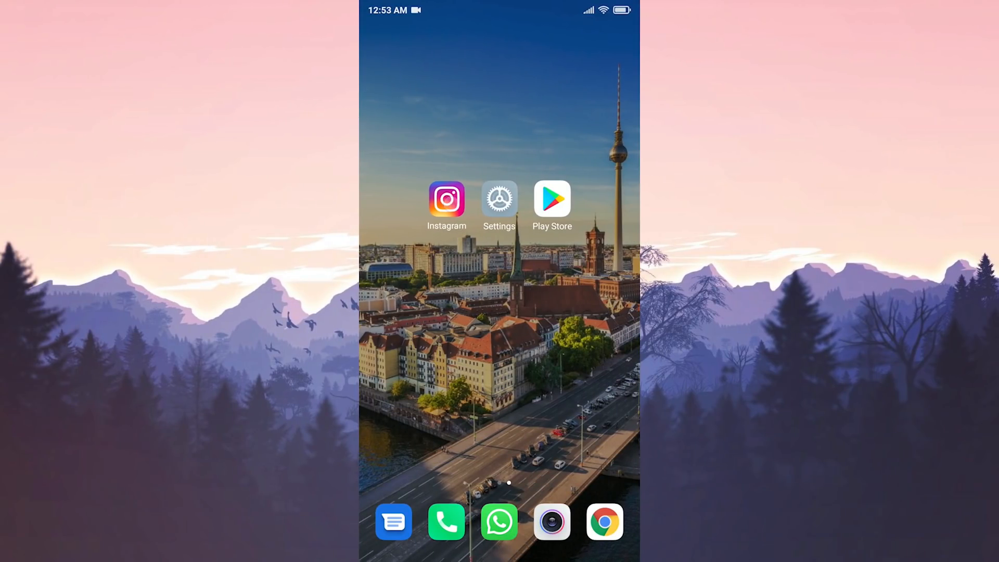
pyautogui.click(446, 199)
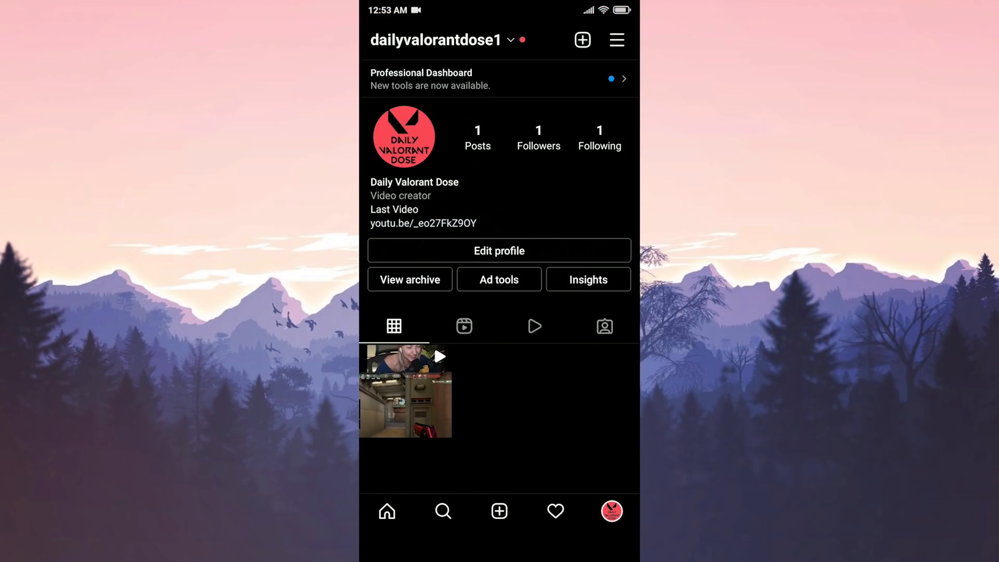
pyautogui.click(499, 249)
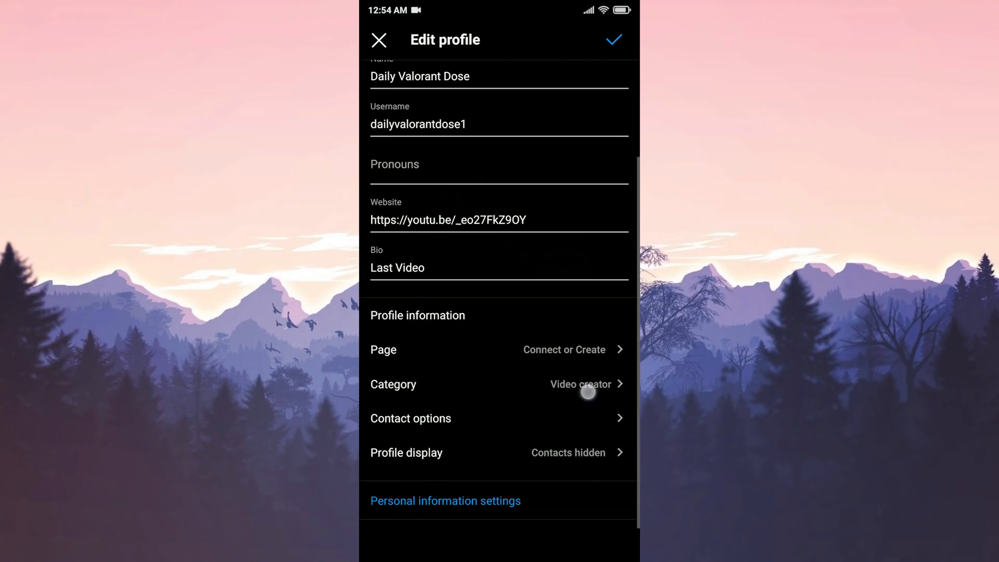
pyautogui.click(444, 501)
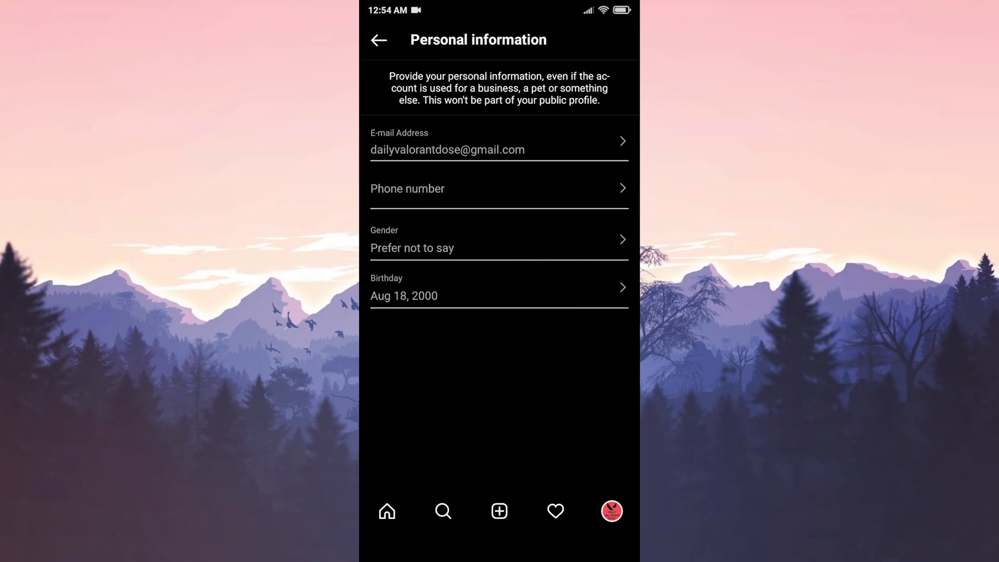
pyautogui.click(379, 40)
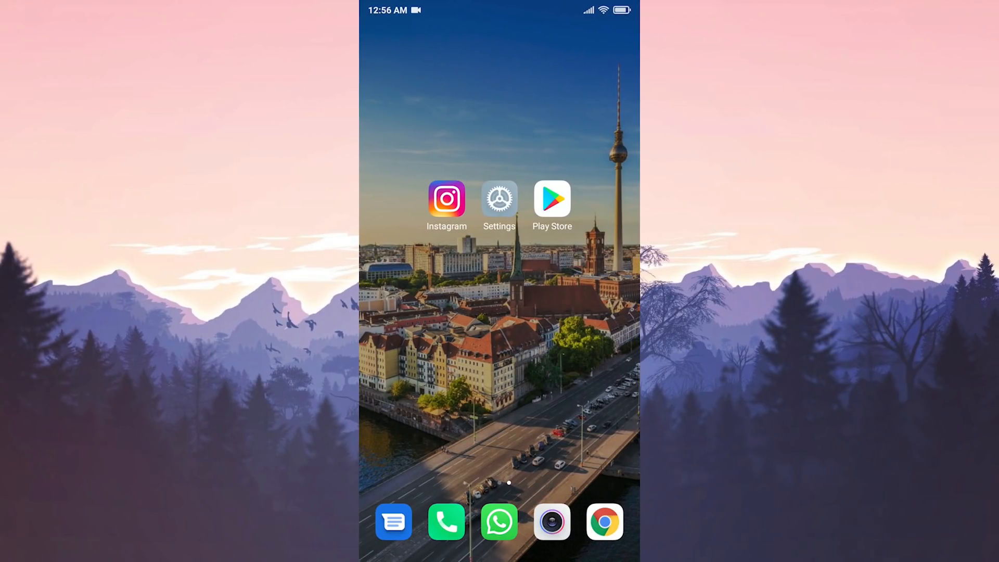
# - Reach Instagram's App info again through Settings > Apps
pyautogui.click(499, 199)
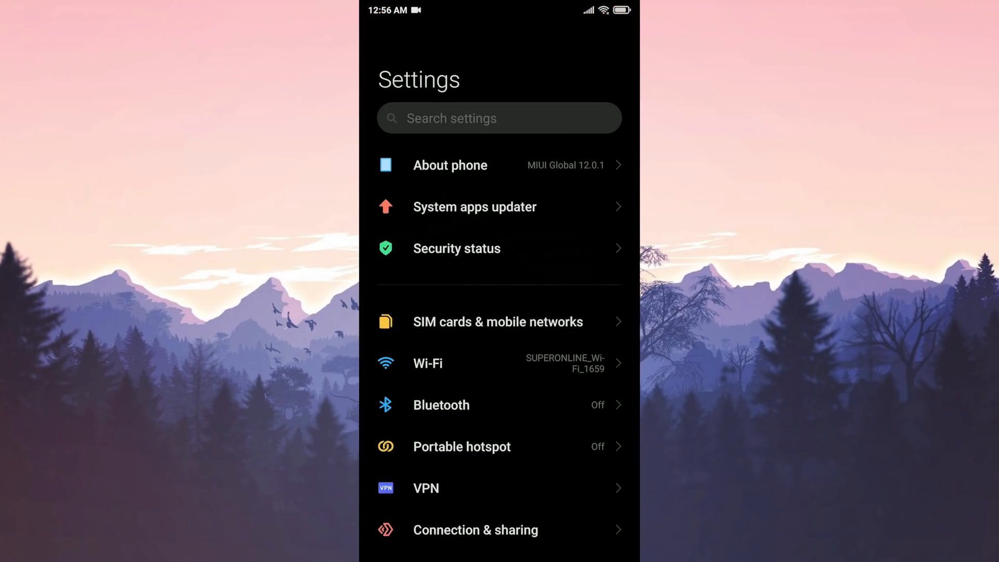
pyautogui.scroll(-3)
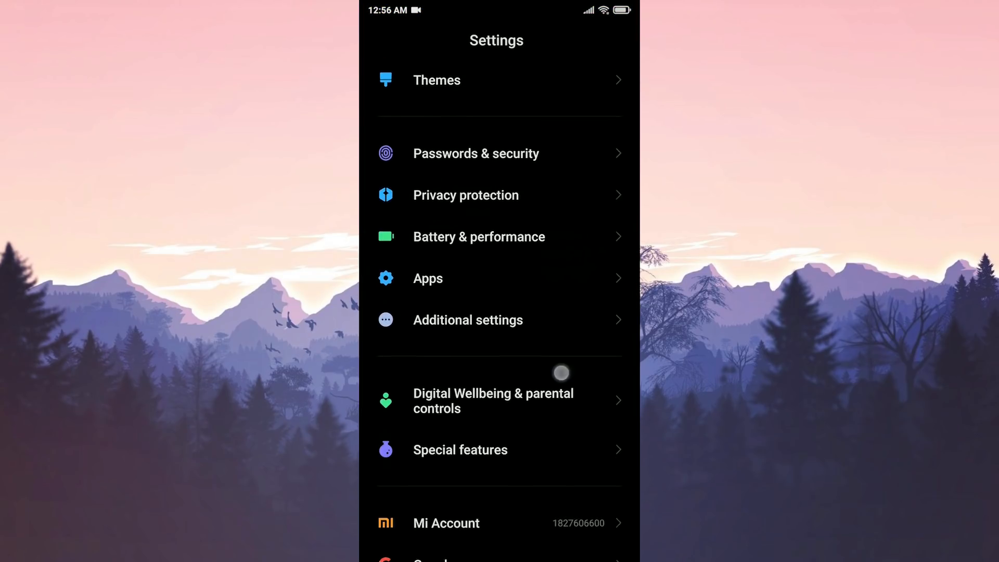
pyautogui.click(427, 278)
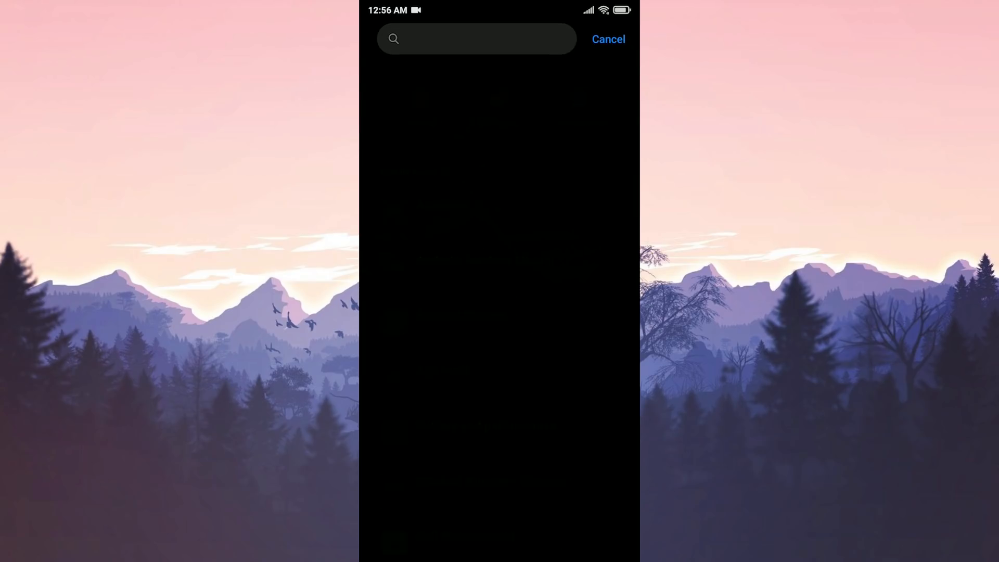
pyautogui.write('Ins')
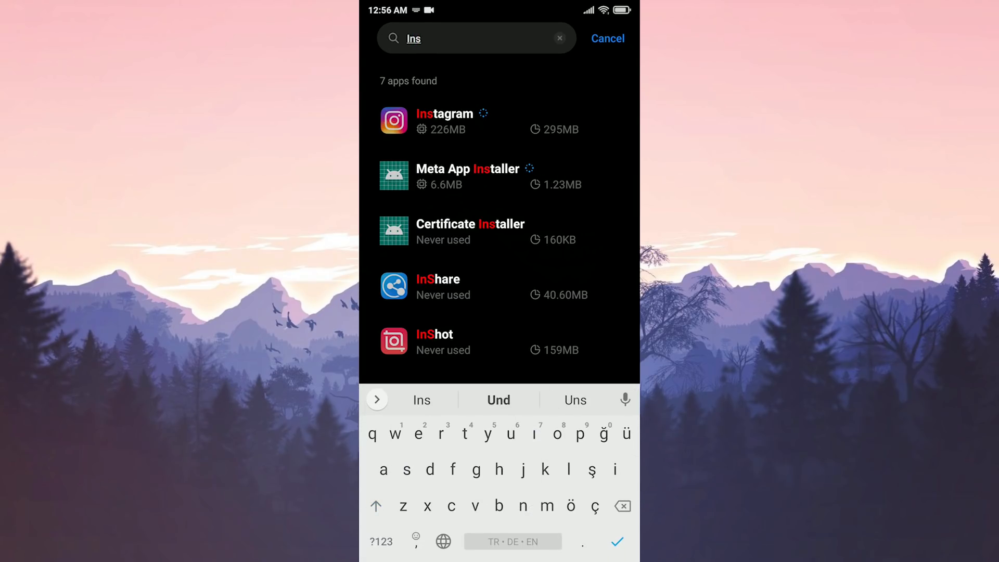
pyautogui.click(444, 120)
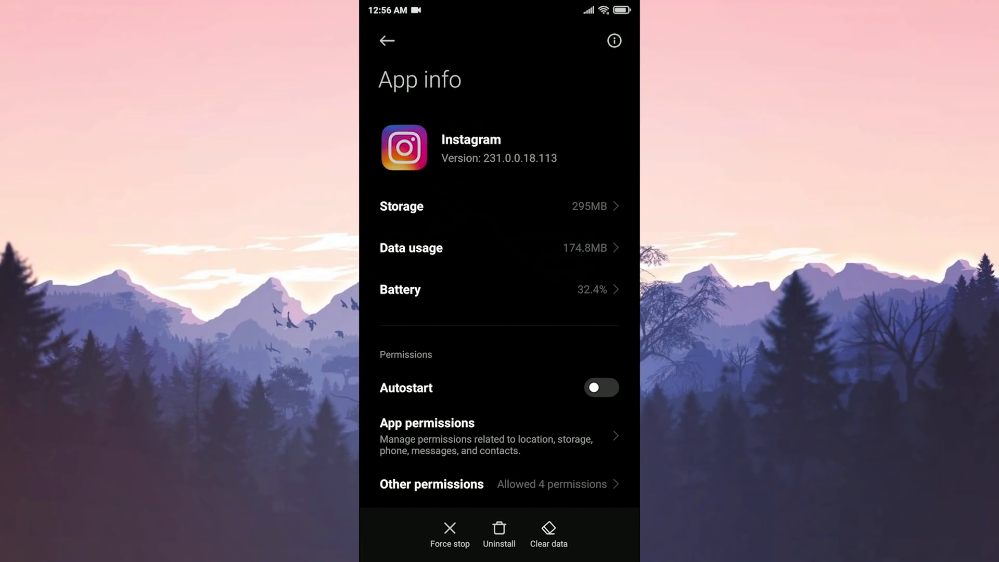
# - Clear Instagram's cache, then delete all of its stored data and confirm
pyautogui.click(548, 529)
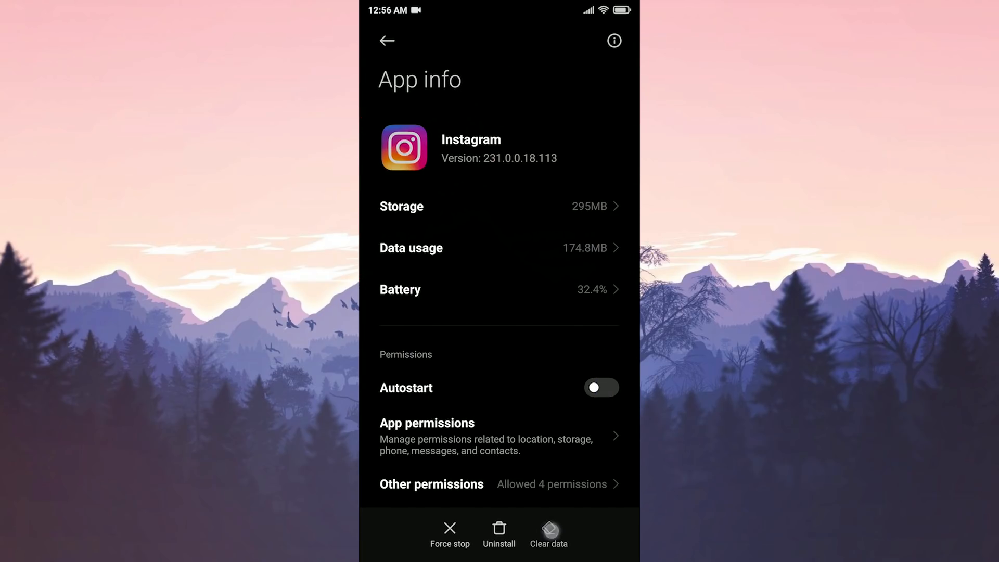
pyautogui.click(549, 535)
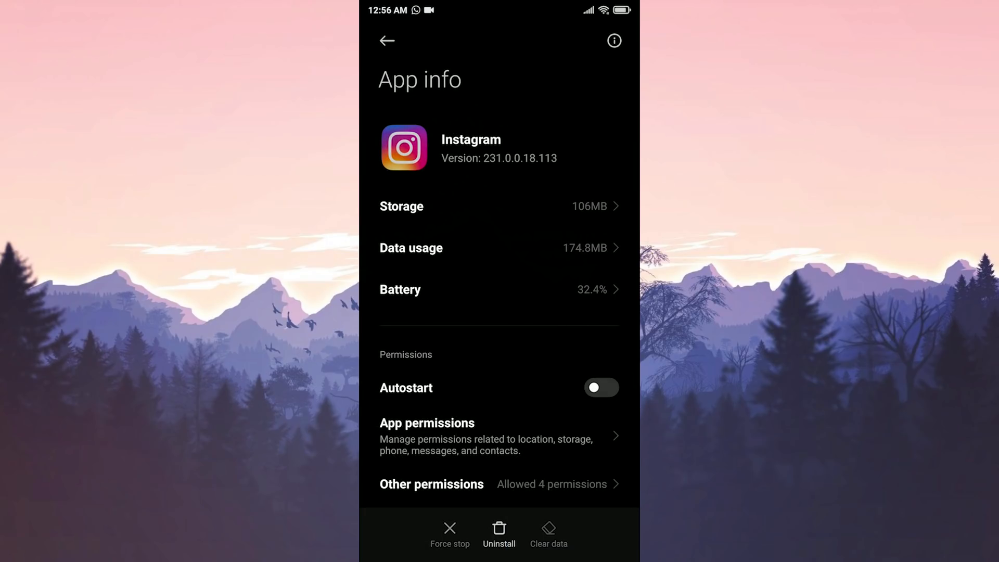
pyautogui.click(402, 206)
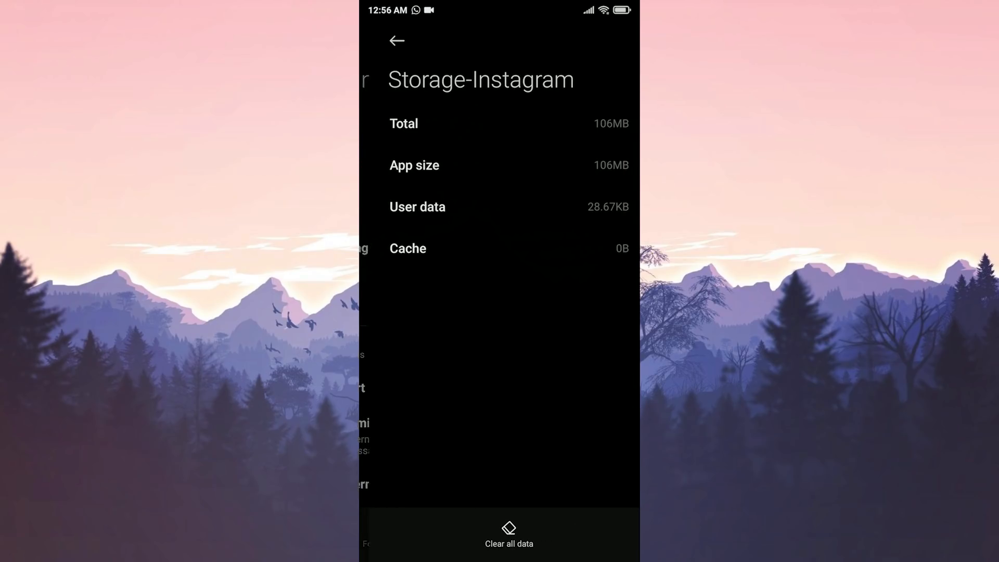
pyautogui.click(508, 535)
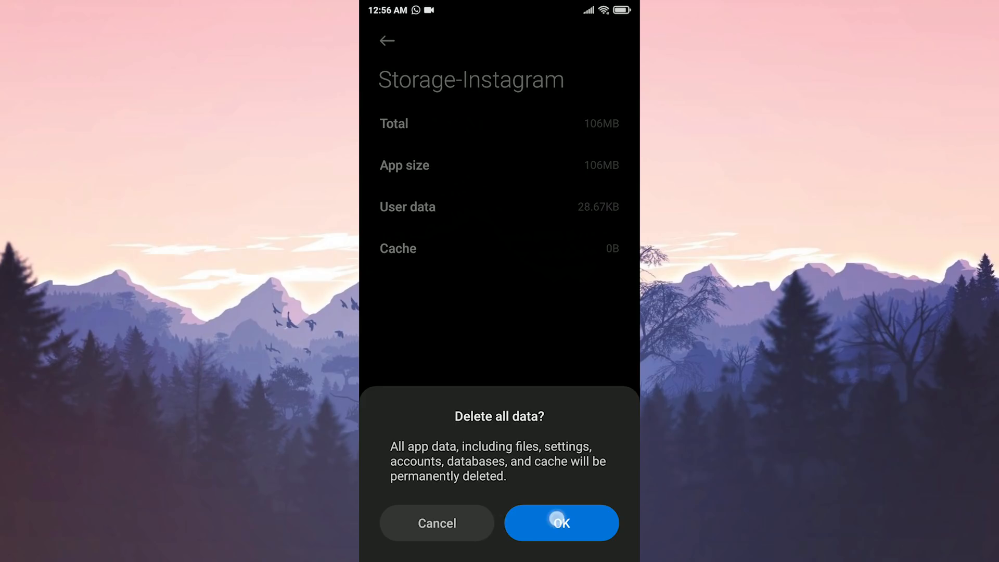
pyautogui.click(559, 523)
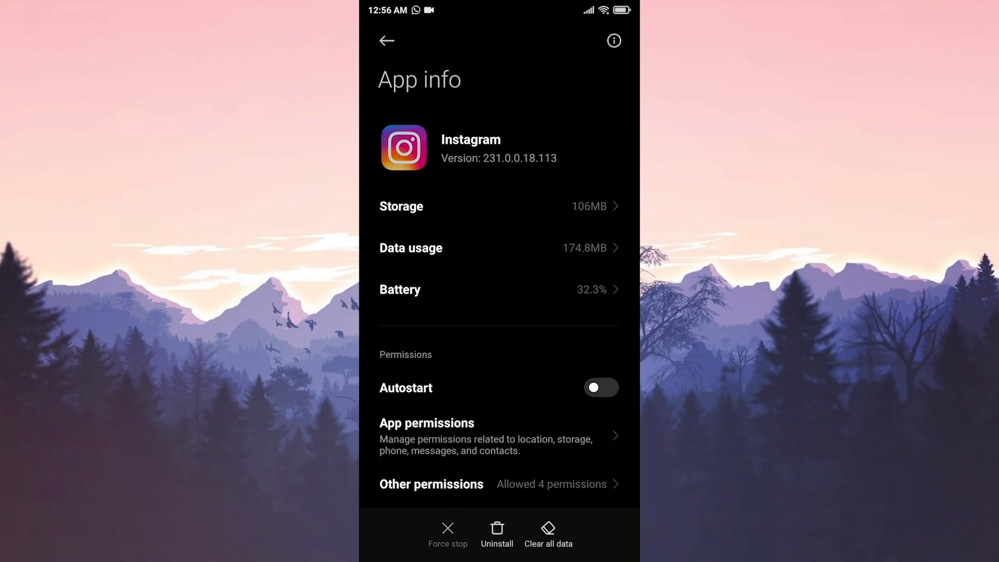
# - Uninstall Instagram and confirm the removal
pyautogui.click(497, 529)
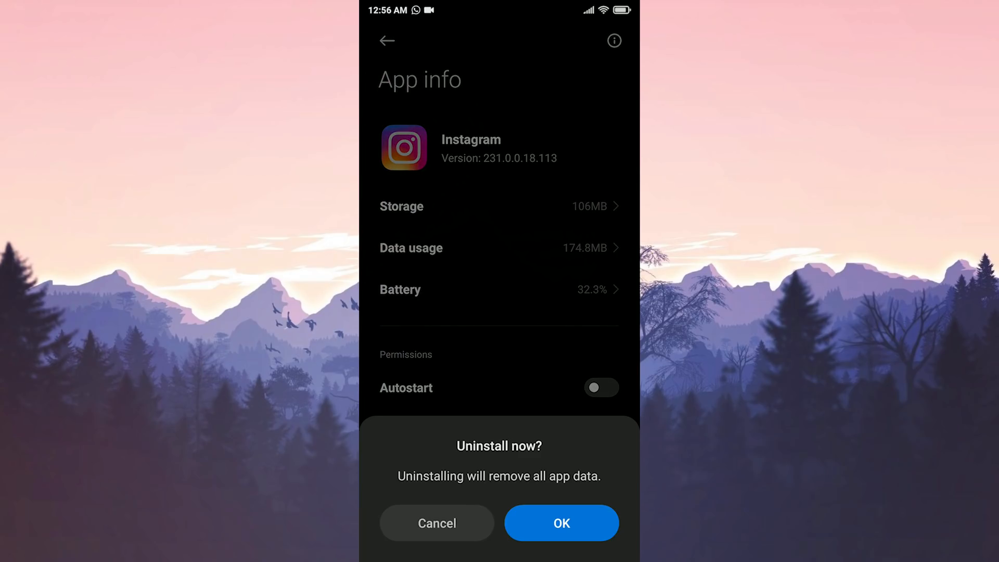
pyautogui.click(560, 522)
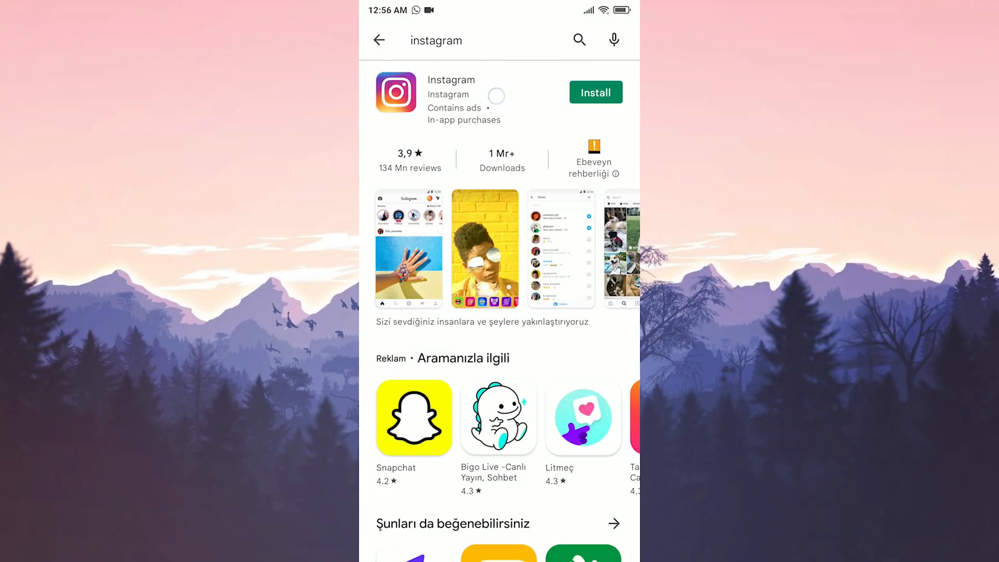
# - Reinstall Instagram from its Play Store listing and launch the fresh app
pyautogui.click(595, 93)
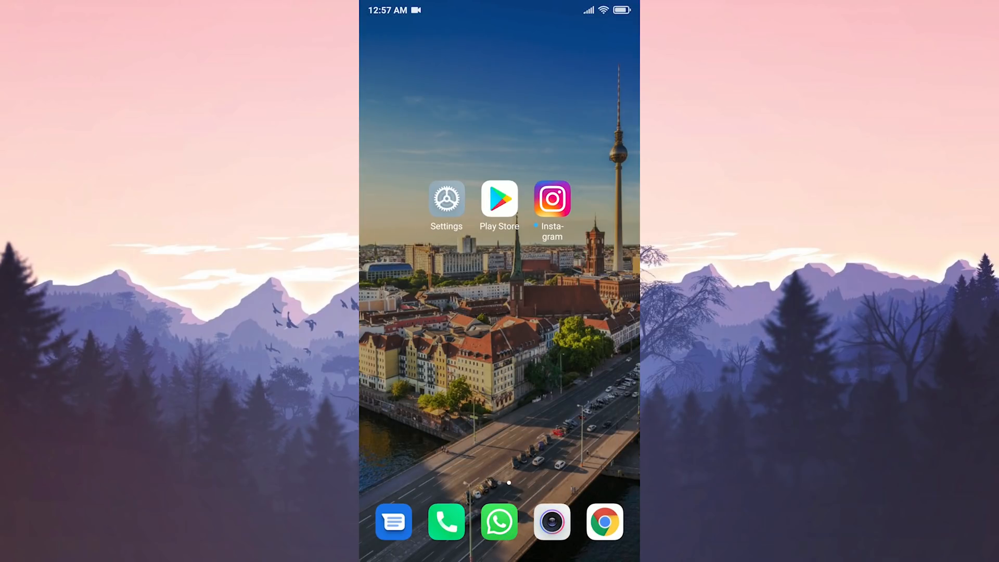
pyautogui.click(552, 198)
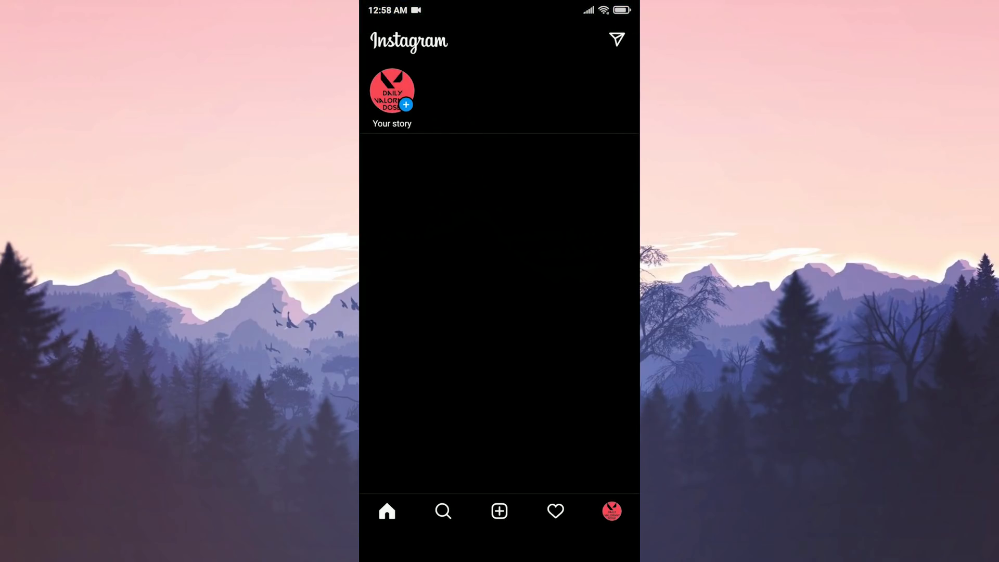
pyautogui.click(610, 510)
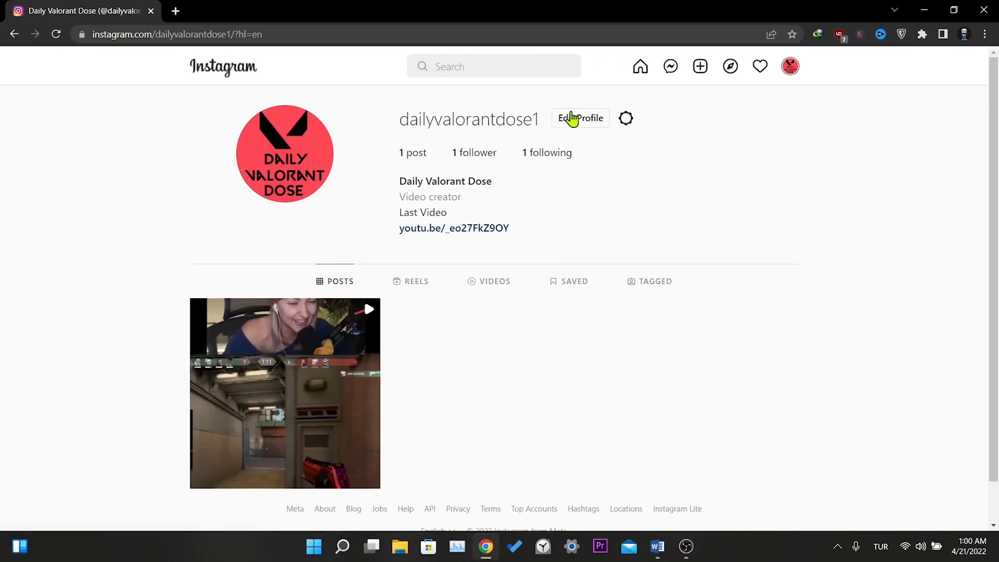
# - From Edit Profile on instagram.com, reach 'Temporarily disable my account'
pyautogui.click(580, 118)
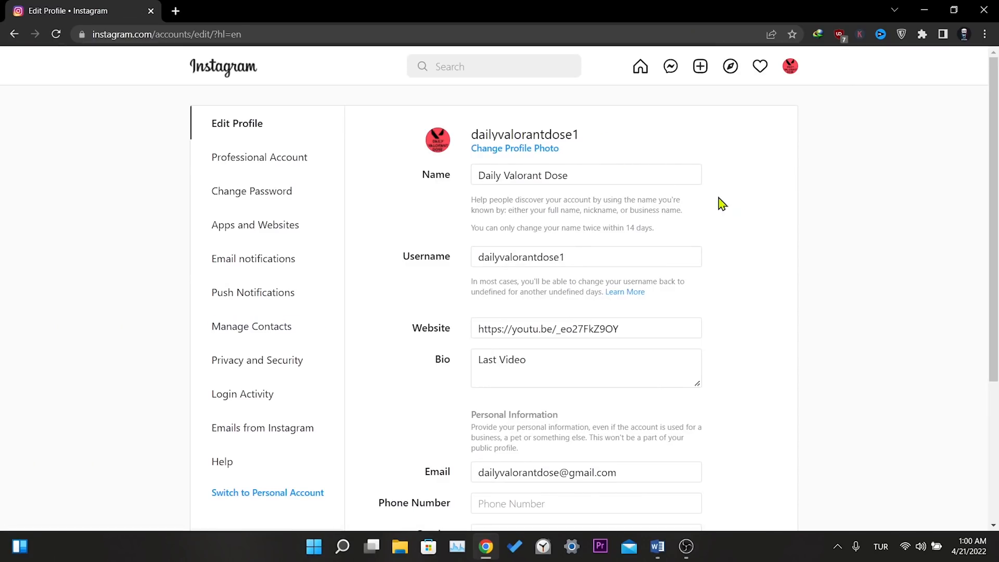
pyautogui.scroll(-3)
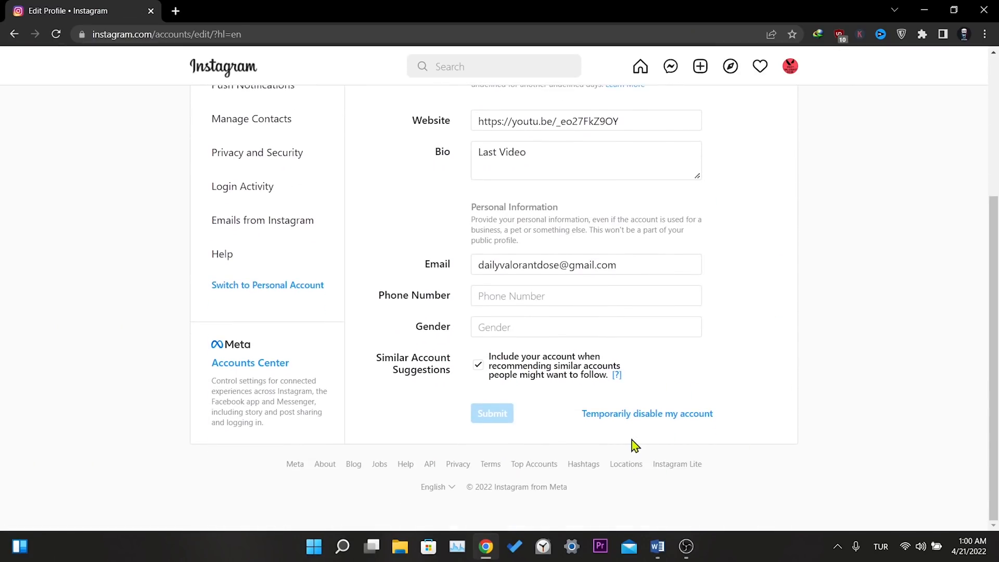
pyautogui.click(647, 414)
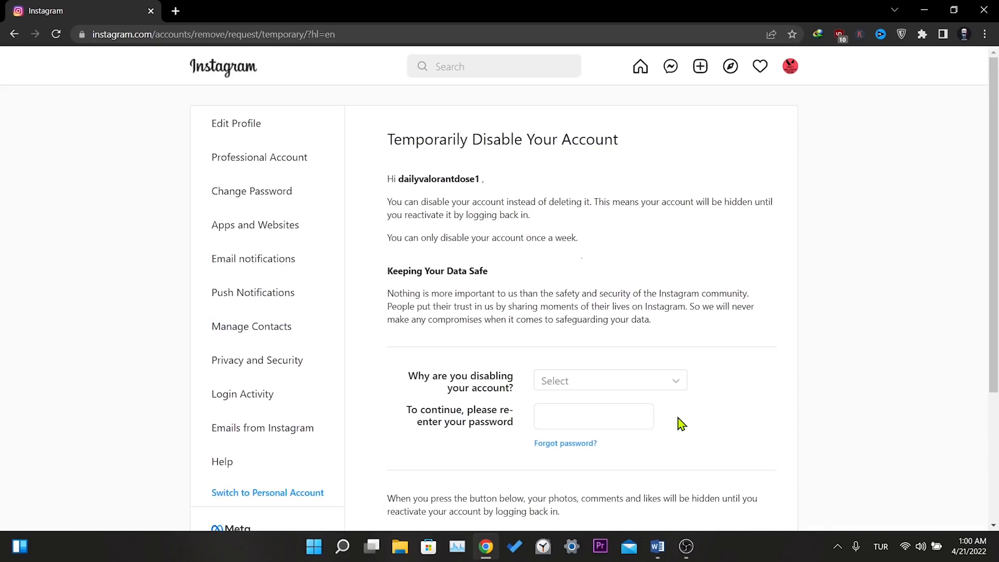
# - Choose 'Just need a break' as the reason and re-enter the password
pyautogui.click(609, 381)
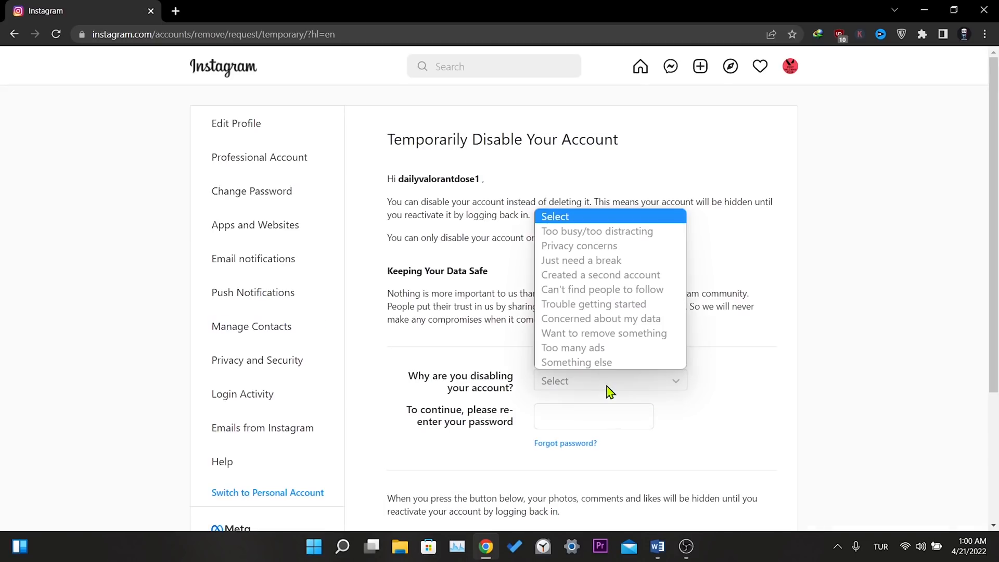
pyautogui.click(581, 260)
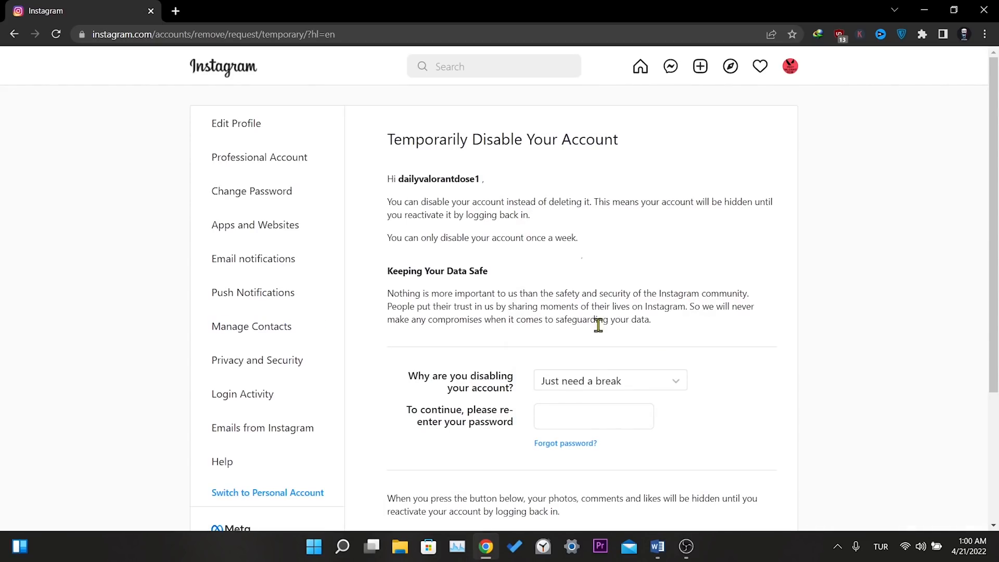
pyautogui.click(592, 417)
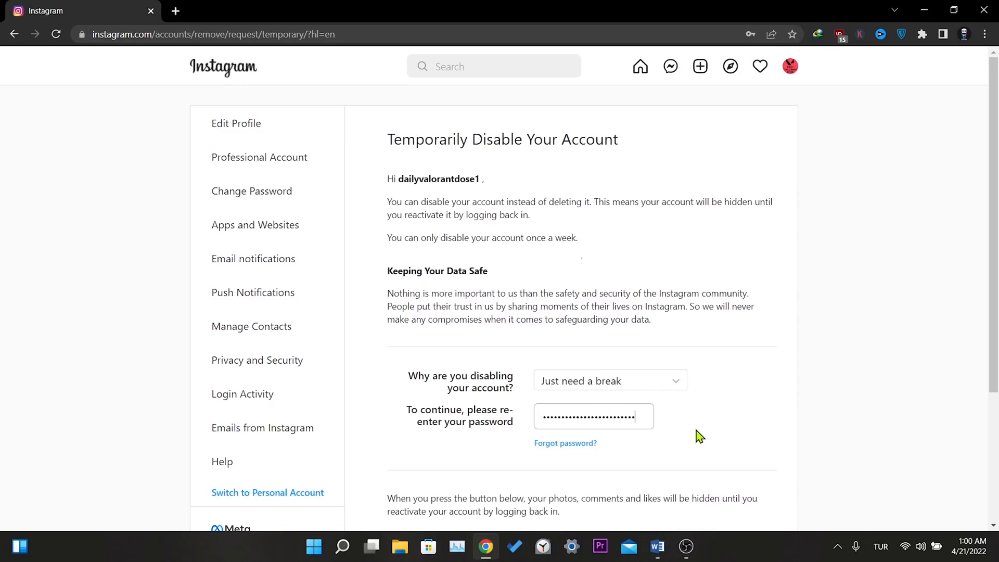
# - Confirm Temporarily Disable Account, landing on the login page
pyautogui.scroll(-3)
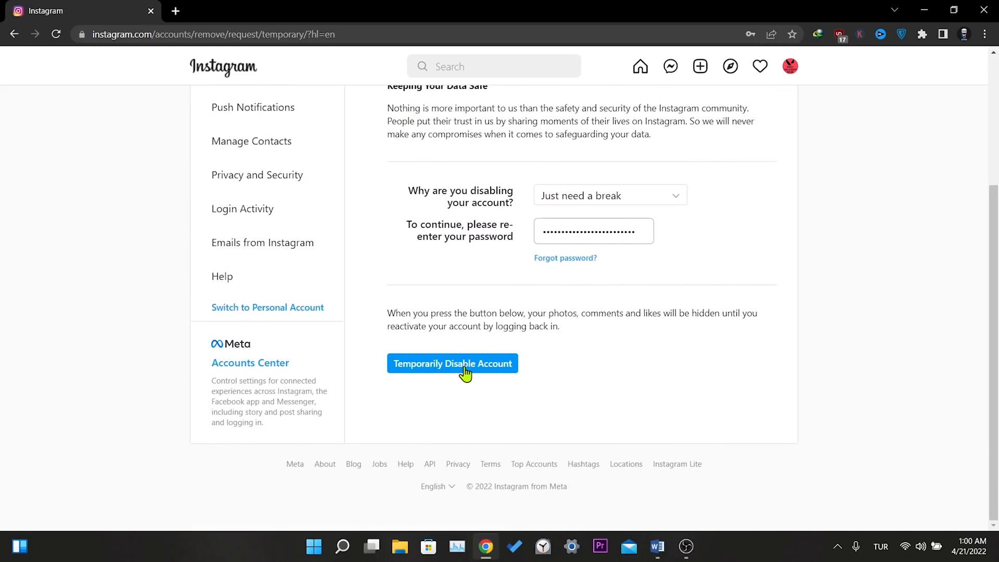
pyautogui.click(451, 364)
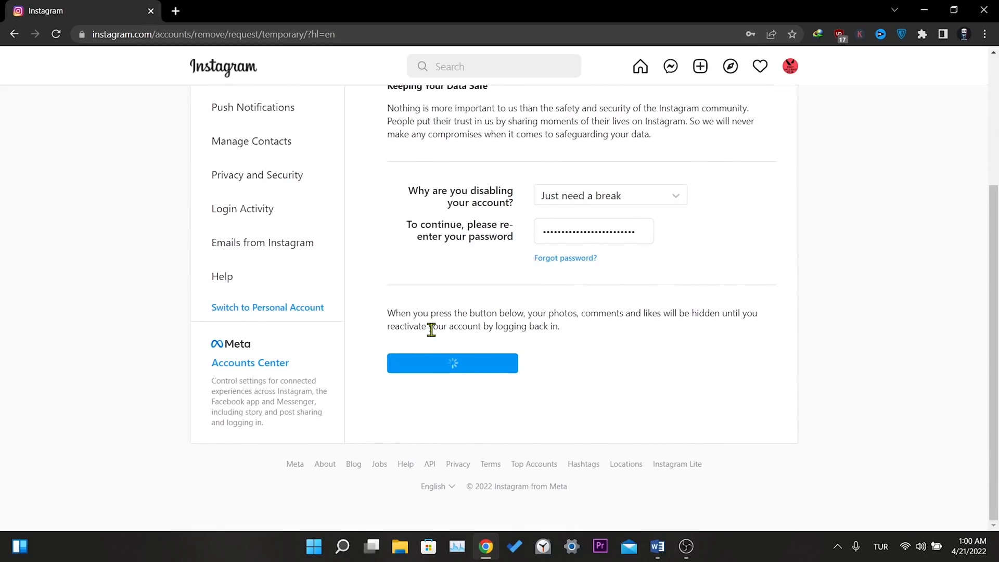
pyautogui.click(453, 364)
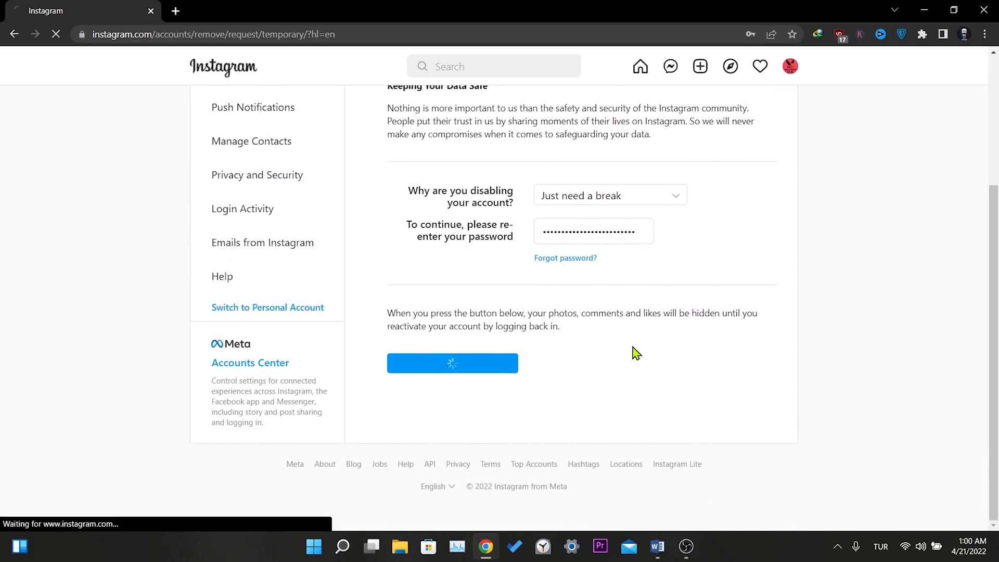
pyautogui.click(453, 363)
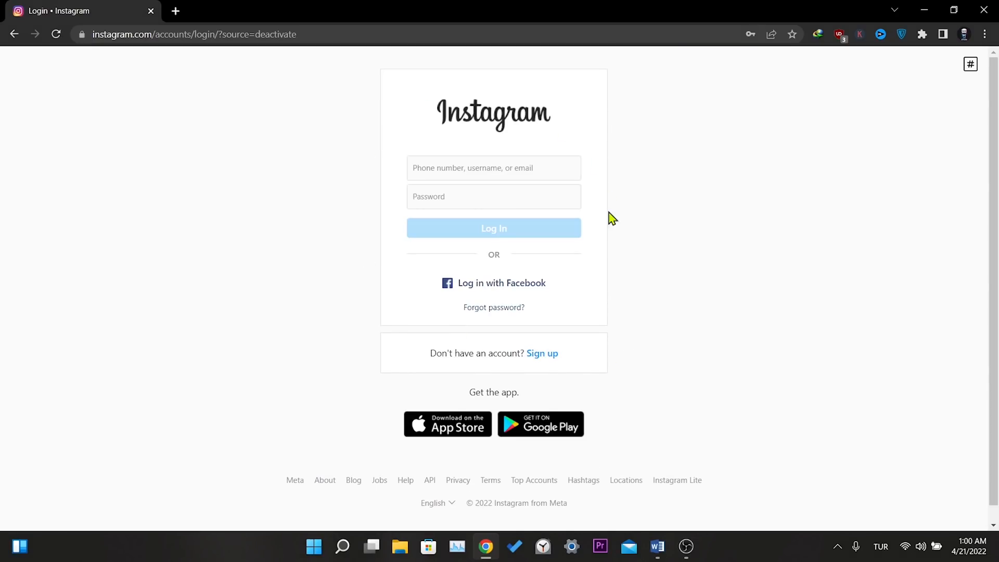
pyautogui.moveTo(593, 282)
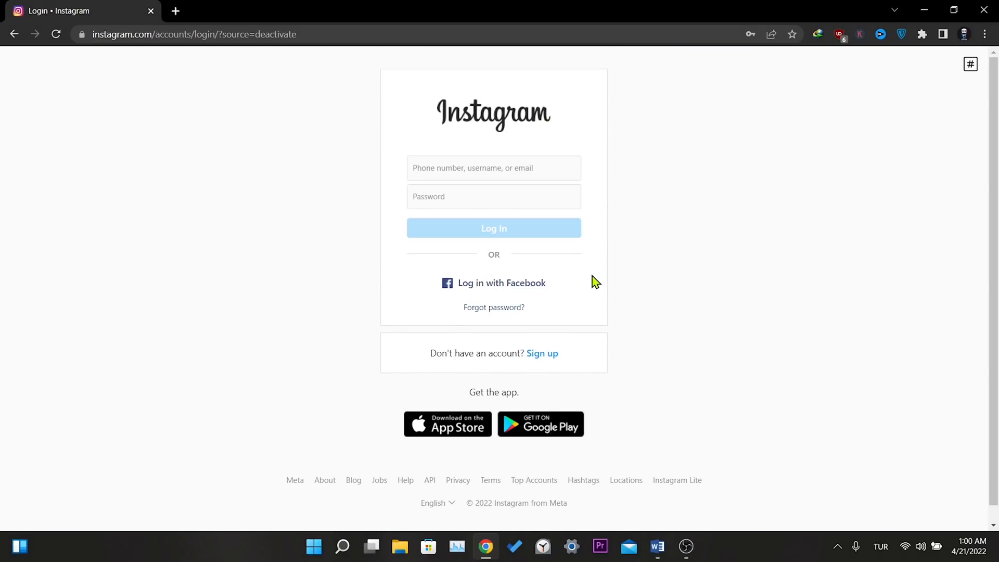
pyautogui.moveTo(594, 279)
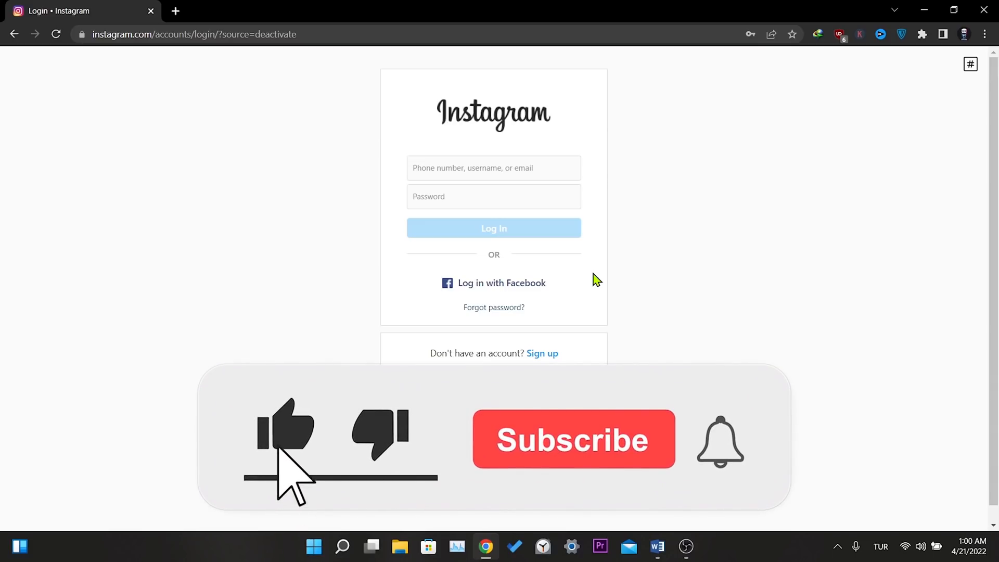
pyautogui.click(572, 439)
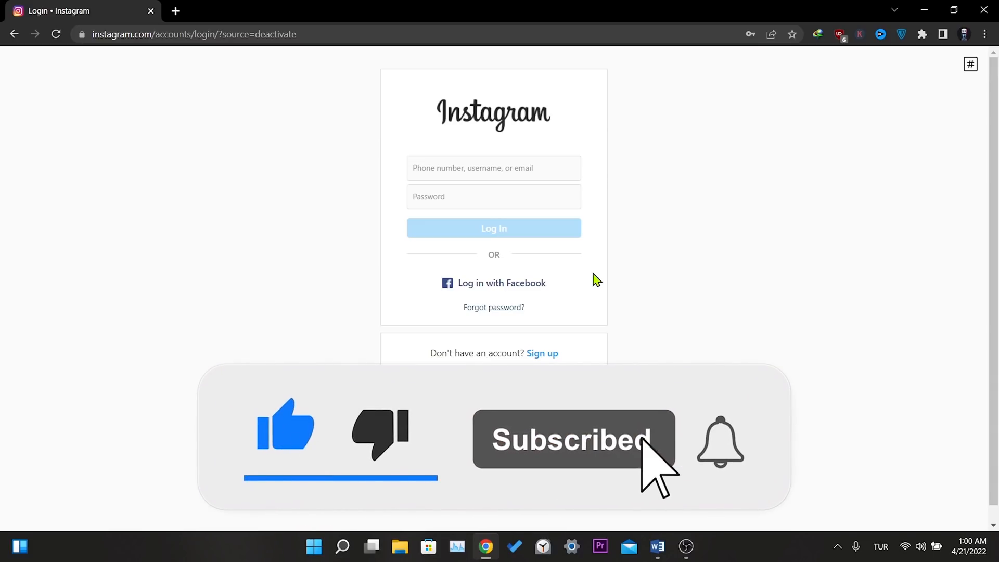